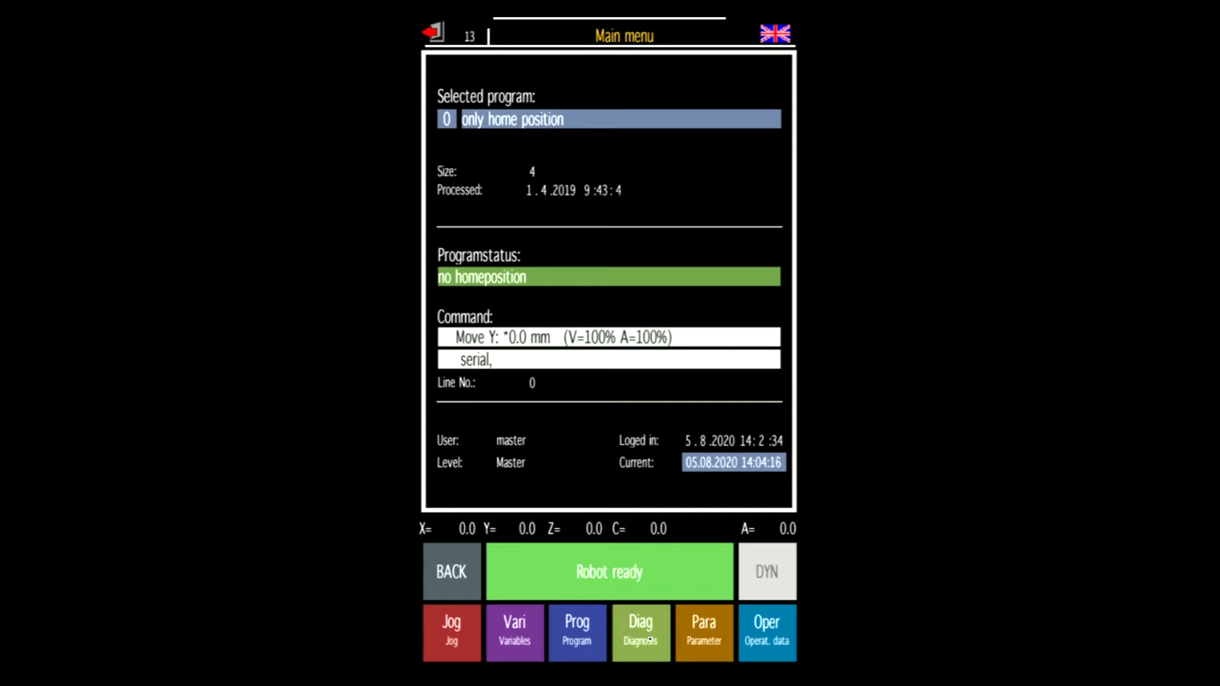
Open the Diagnosis page showing cabinet digital inputs DI 1.01 to DI 1.16
left_click(641, 632)
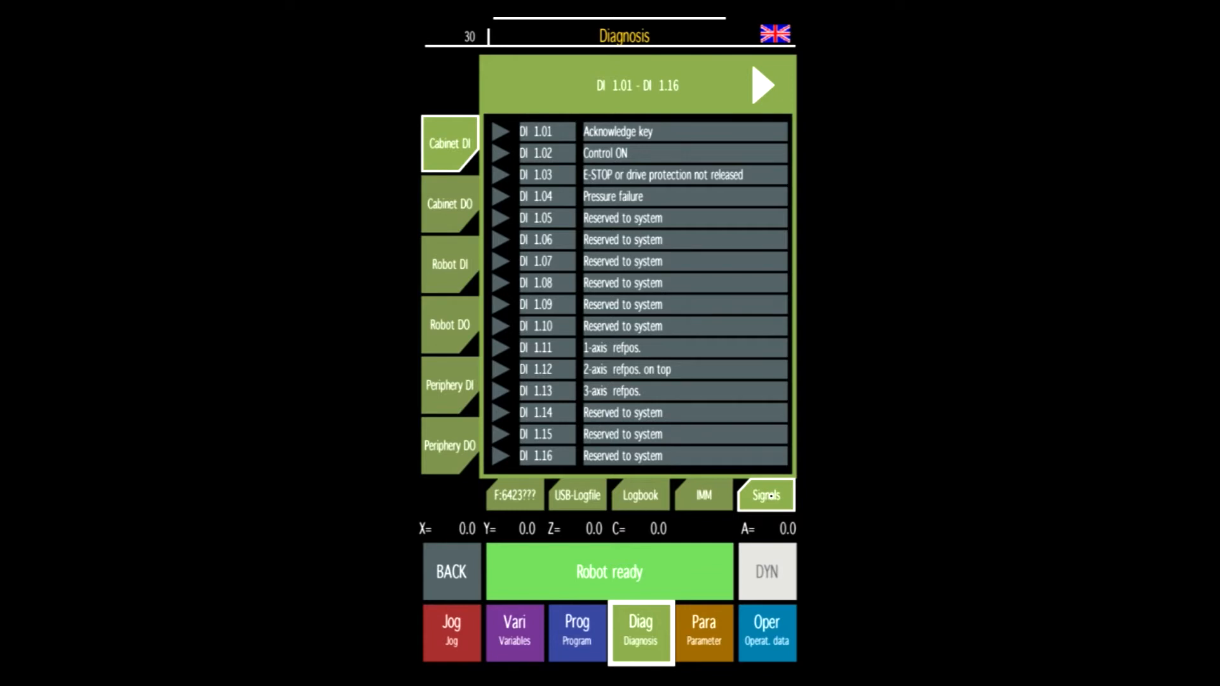
Show the IMM interface signals and mark the 'IMM - Enable mold closure' release
left_click(701, 495)
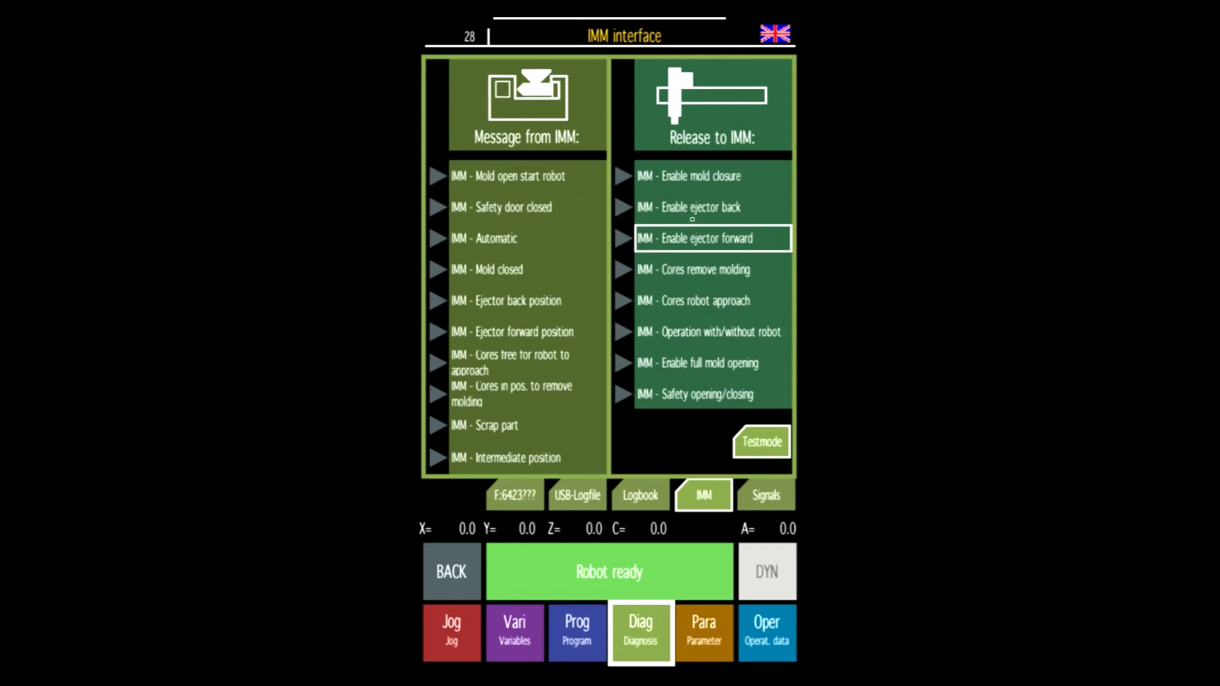
left_click(711, 176)
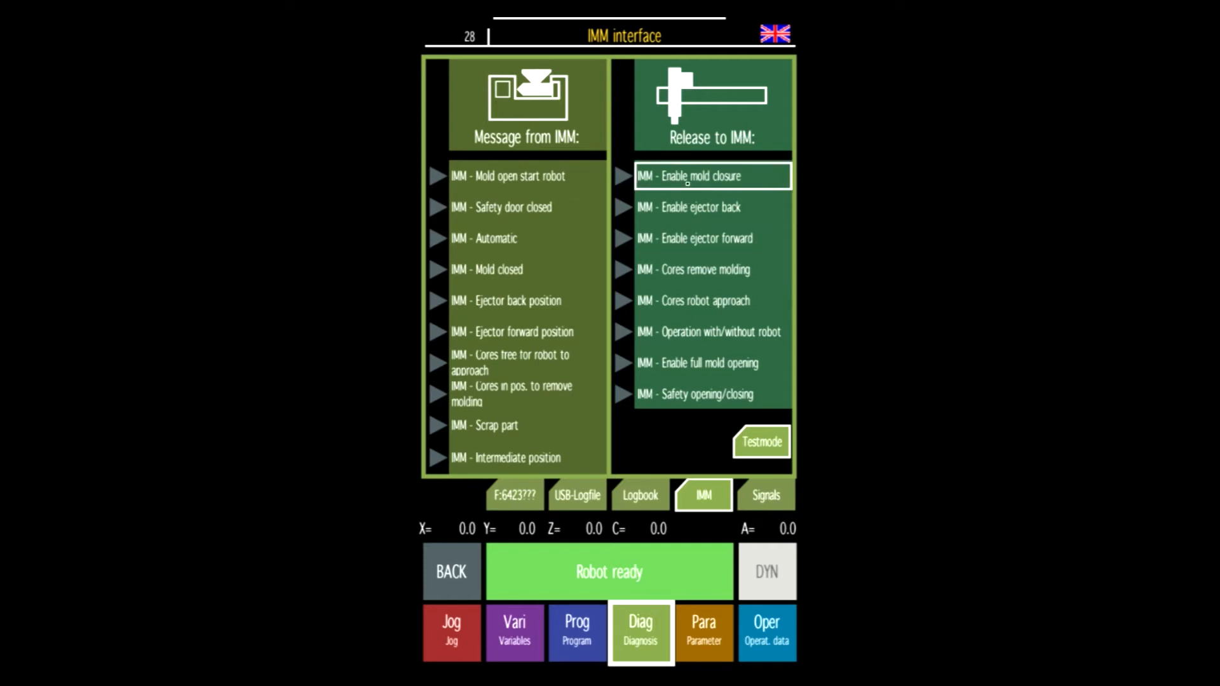